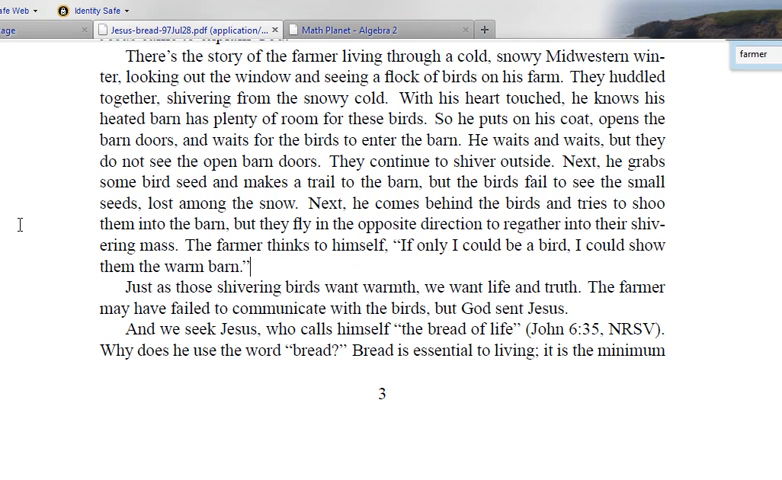
# - Select the farmer-and-birds story paragraph in the Firefox PDF viewer and copy it
pyautogui.moveTo(126, 56); pyautogui.dragTo(253, 267)
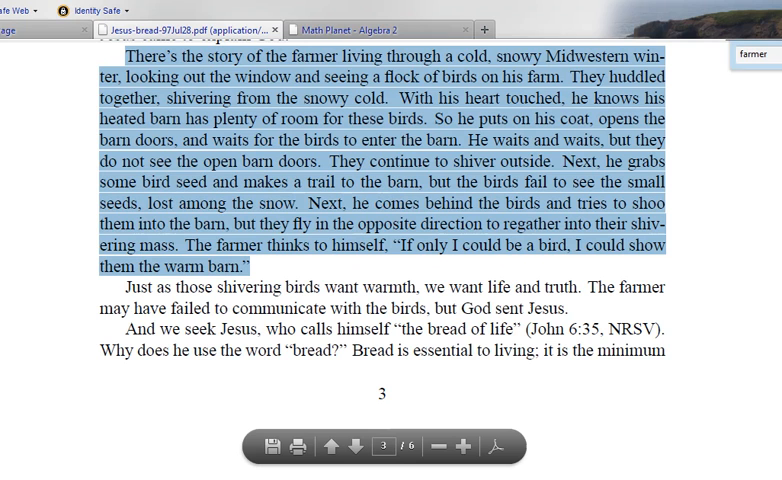
pyautogui.moveTo(308, 180)
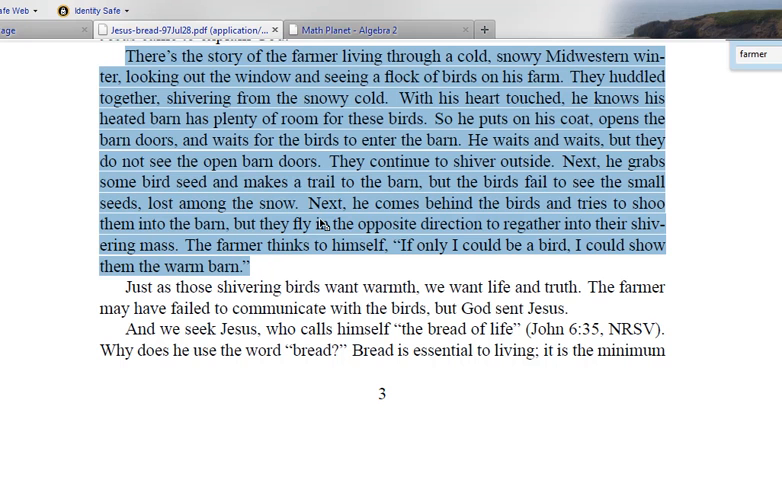
pyautogui.rightClick(340, 222)
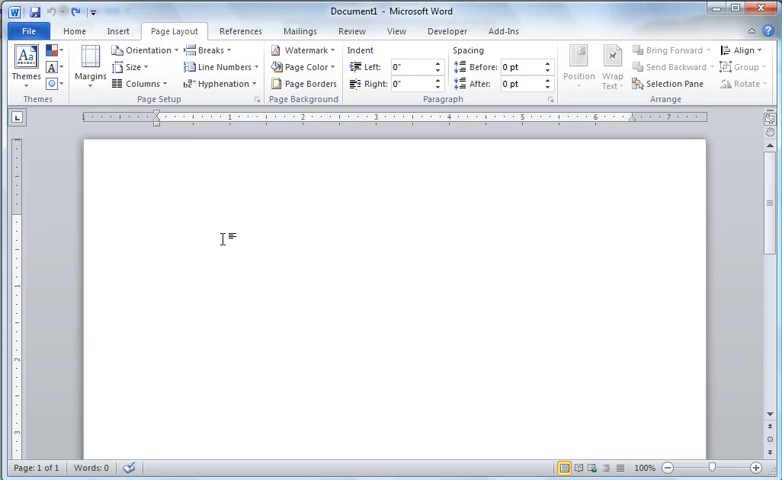
# - Paste the copied farmer story into the blank Word document
pyautogui.press('ctrl+v')
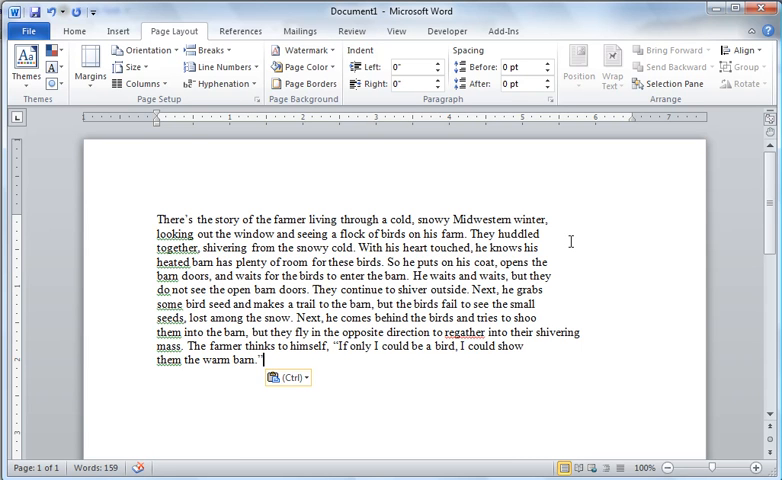
pyautogui.moveTo(568, 295)
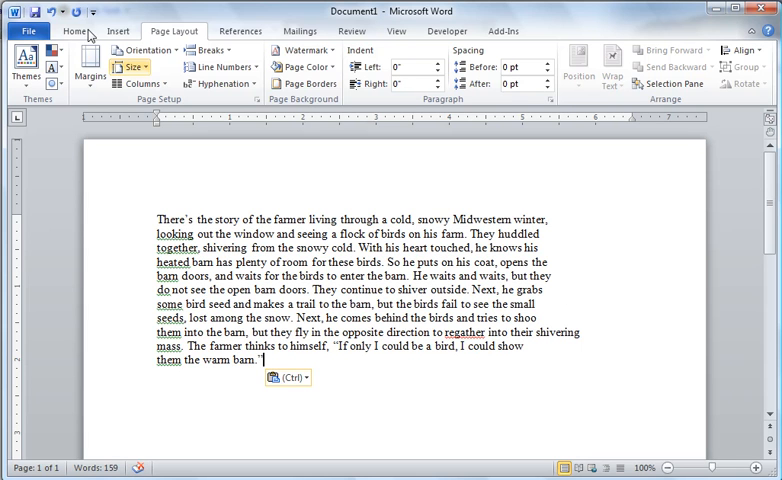
# - Turn on Show/Hide ¶ on the Home tab to display paragraph marks
pyautogui.click(75, 31)
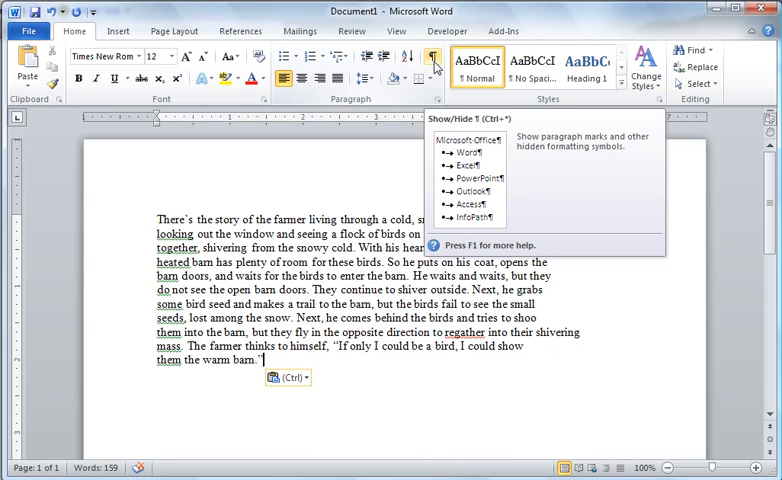
pyautogui.click(432, 57)
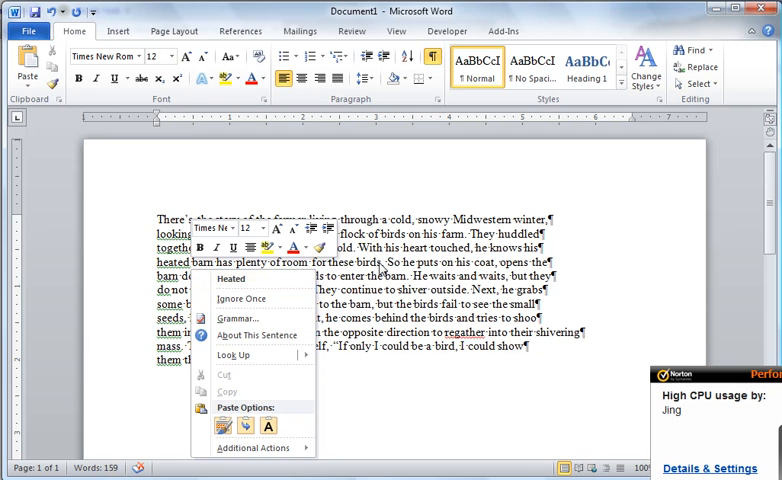
pyautogui.moveTo(384, 268)
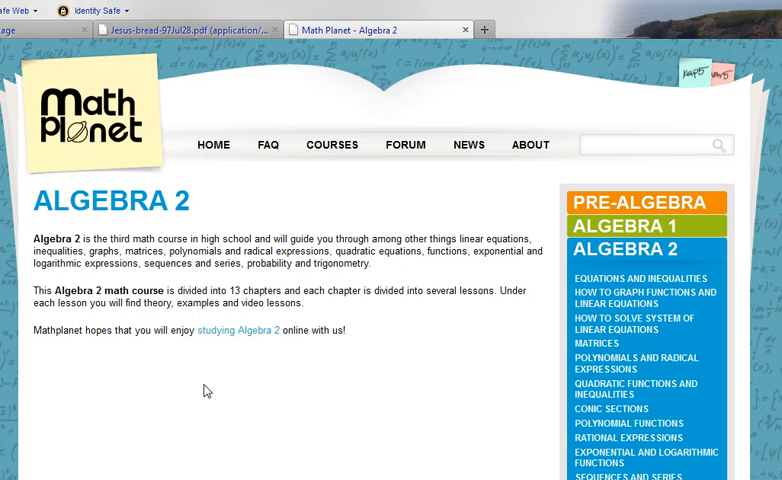
pyautogui.moveTo(312, 308)
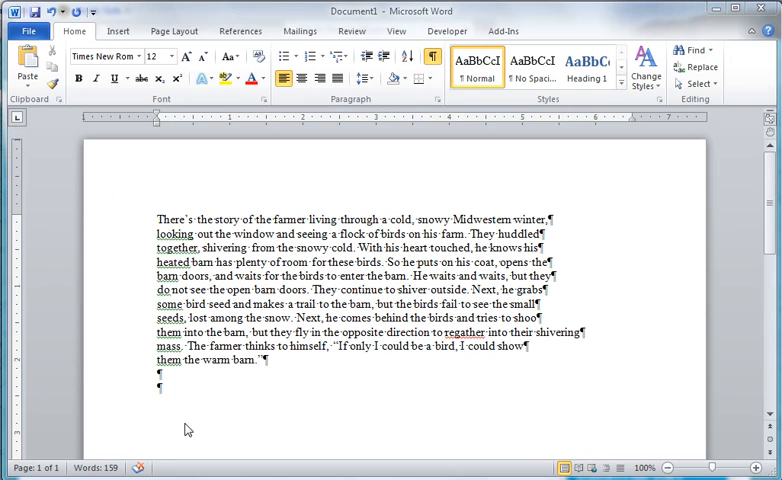
pyautogui.moveTo(197, 424)
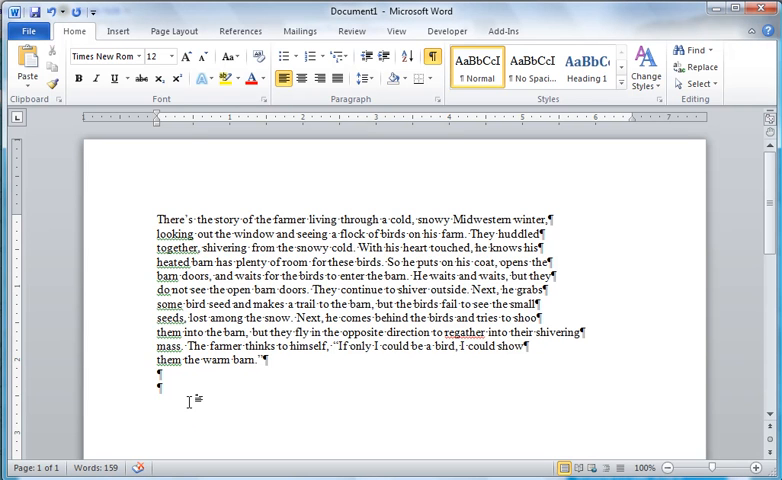
pyautogui.moveTo(192, 407)
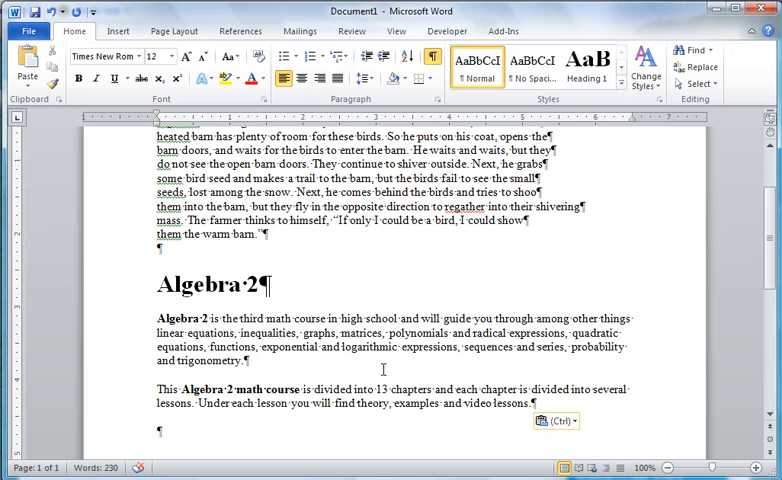
pyautogui.moveTo(569, 160)
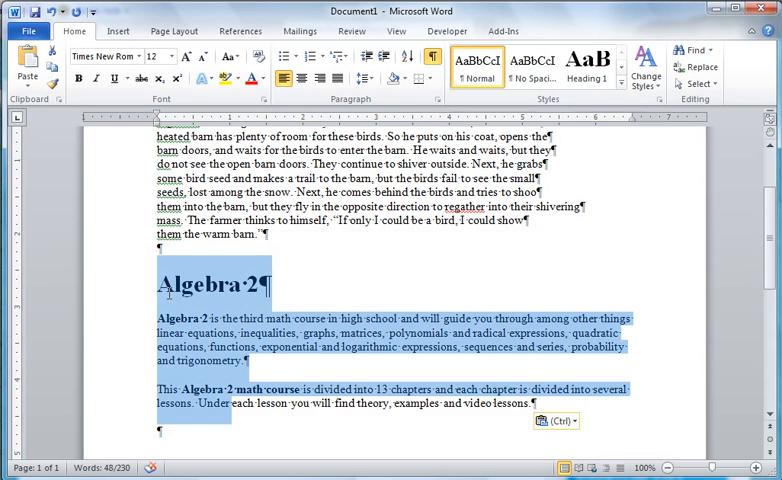
# - Delete the pasted Algebra 2 text, leaving only the farmer story
pyautogui.press('Delete')
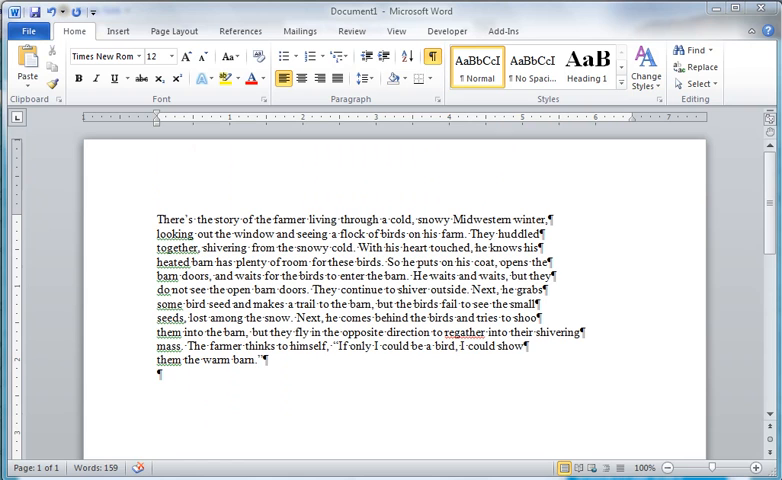
pyautogui.moveTo(561, 222)
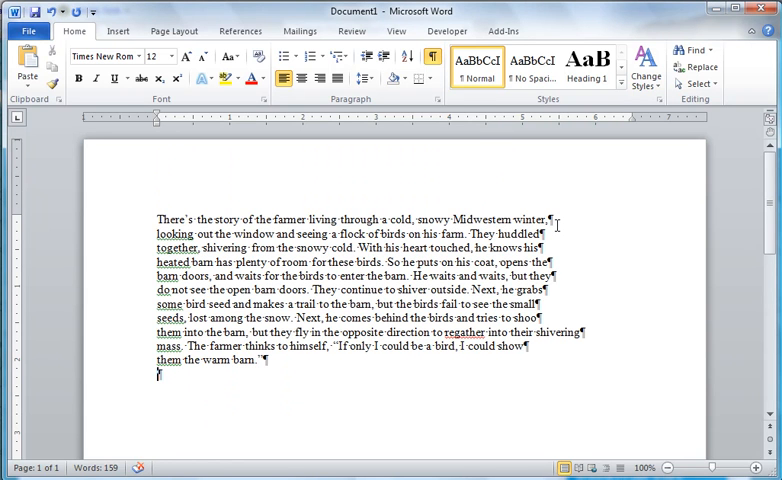
pyautogui.moveTo(557, 223)
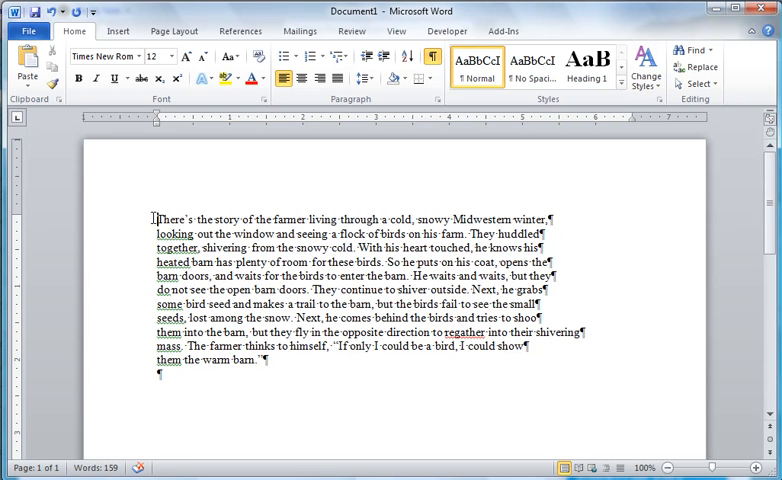
pyautogui.moveTo(503, 187)
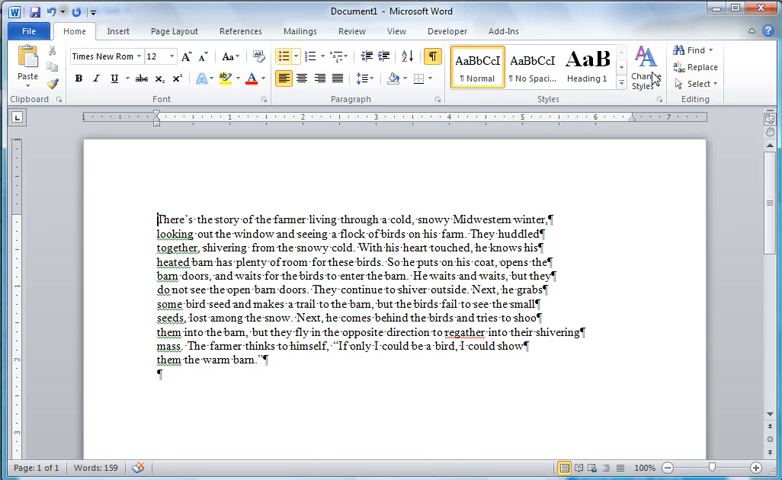
pyautogui.moveTo(700, 67)
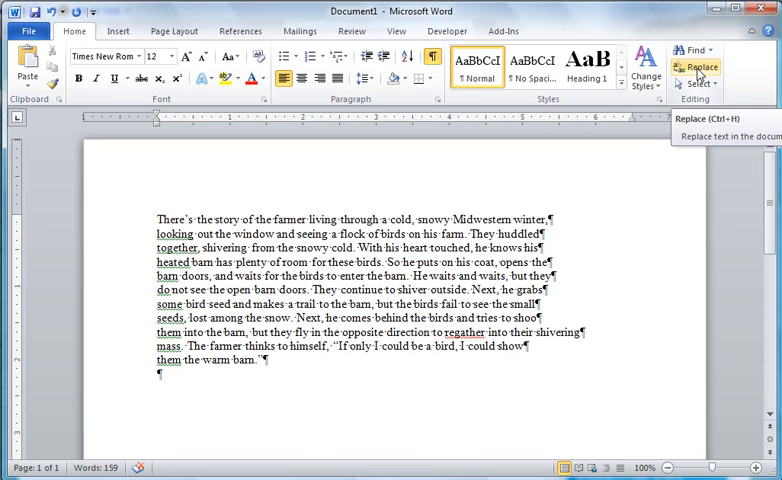
# - Open Replace with More options showing and set Find what to the ^p paragraph mark
pyautogui.click(688, 50)
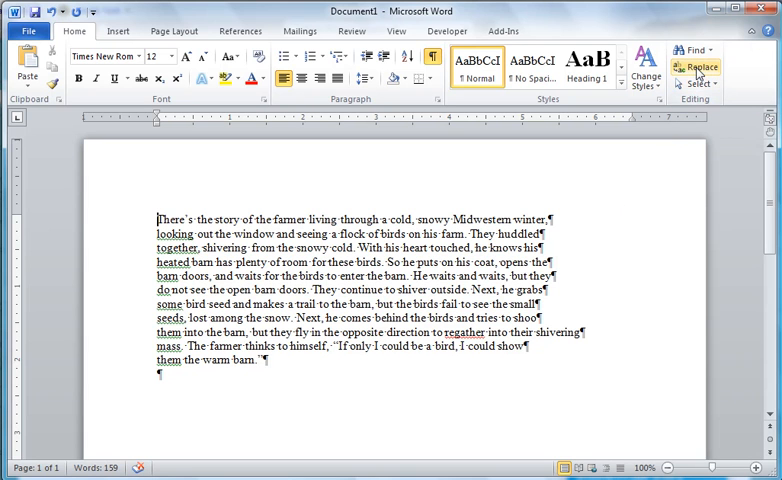
pyautogui.click(698, 68)
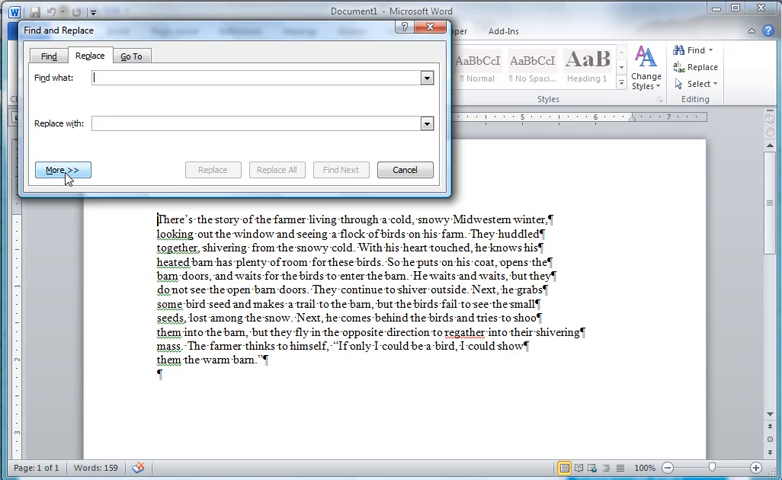
pyautogui.click(62, 169)
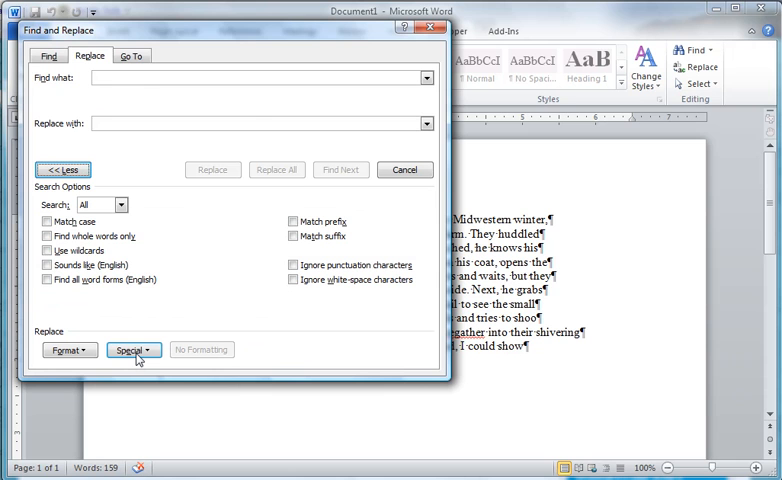
pyautogui.click(133, 349)
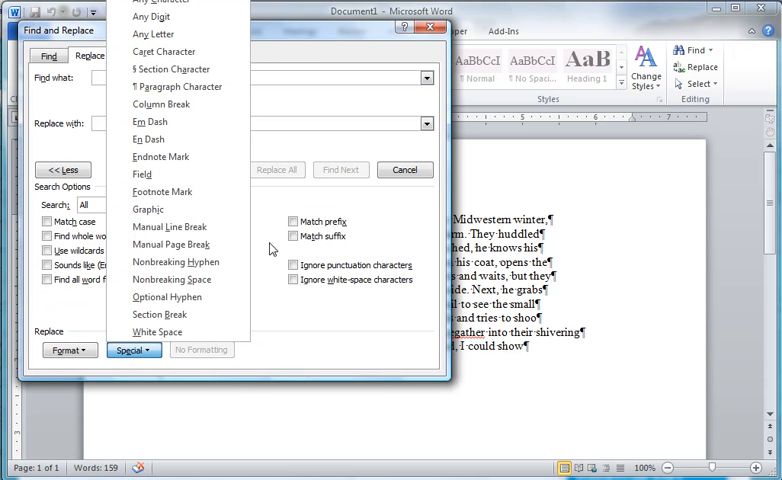
pyautogui.click(133, 349)
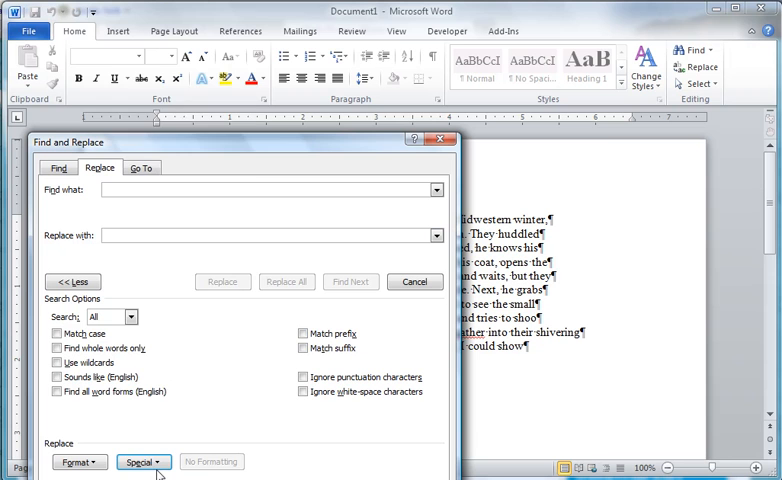
pyautogui.click(143, 461)
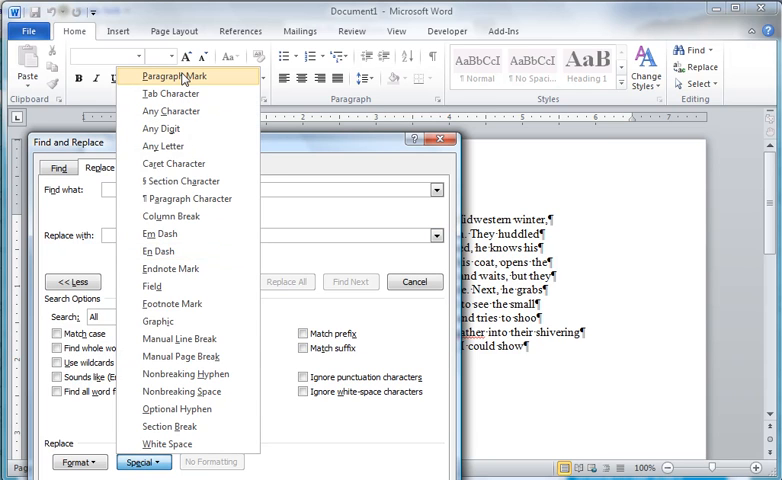
pyautogui.click(178, 75)
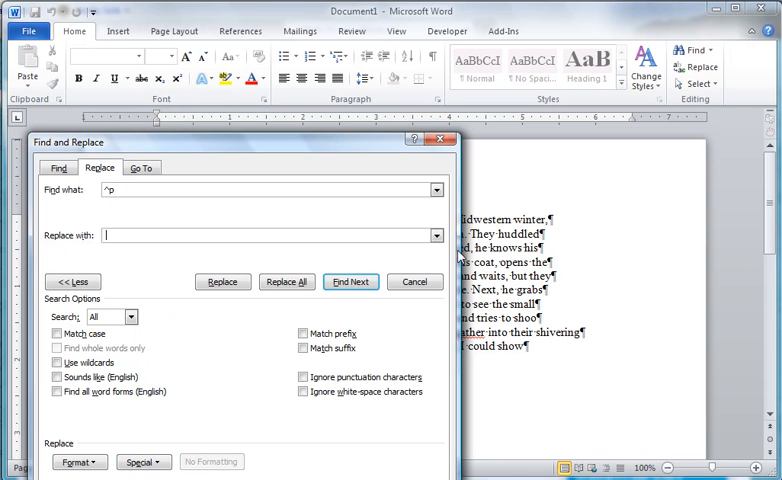
pyautogui.moveTo(287, 281)
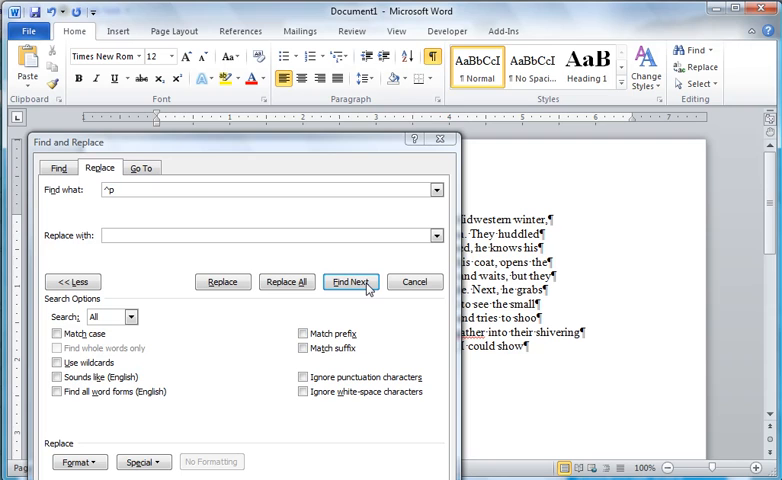
# - Replace all paragraph marks with a space, running Replace All twice, then close the window
pyautogui.click(350, 281)
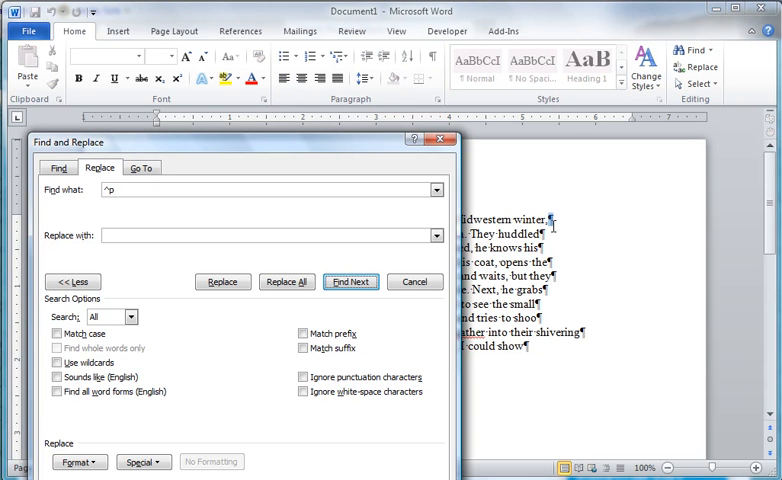
pyautogui.click(222, 281)
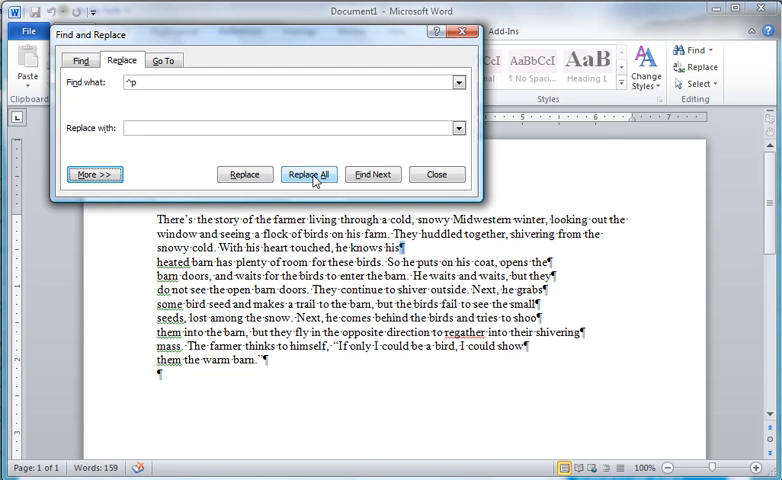
pyautogui.click(308, 174)
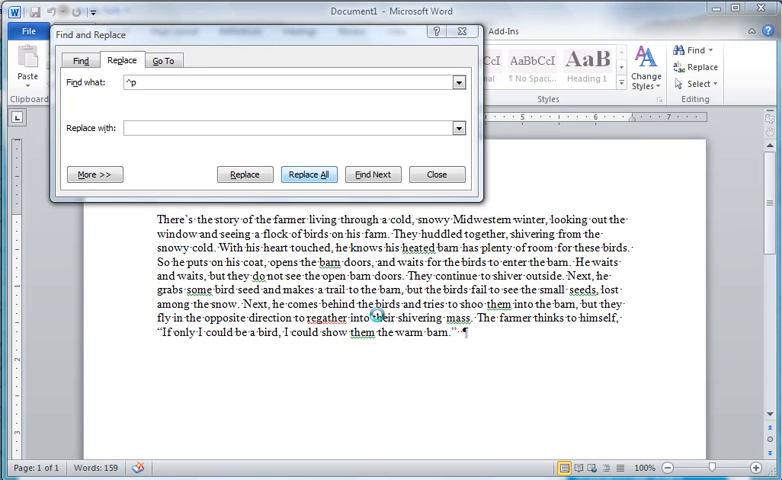
pyautogui.click(309, 174)
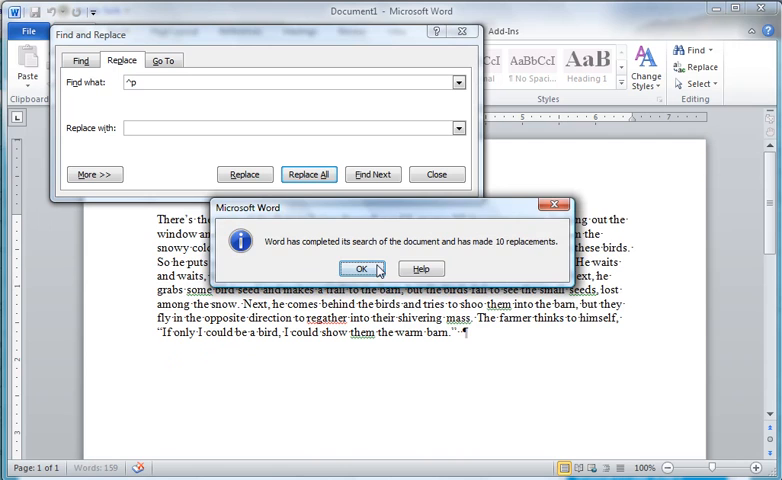
pyautogui.click(363, 268)
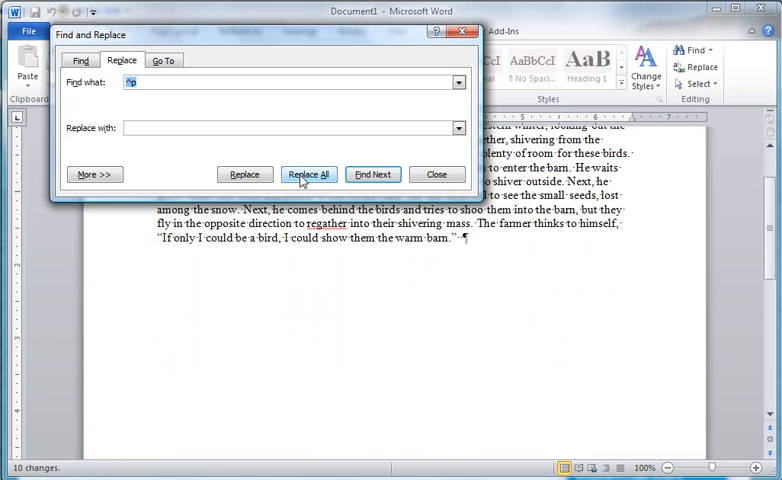
pyautogui.click(309, 174)
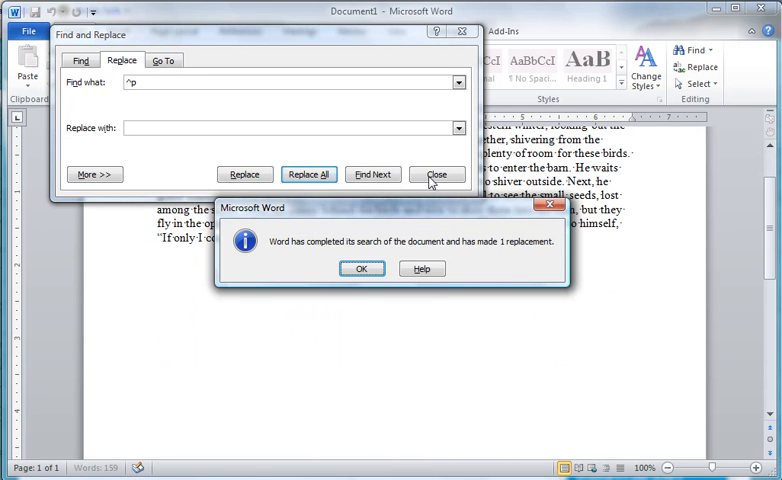
pyautogui.click(362, 268)
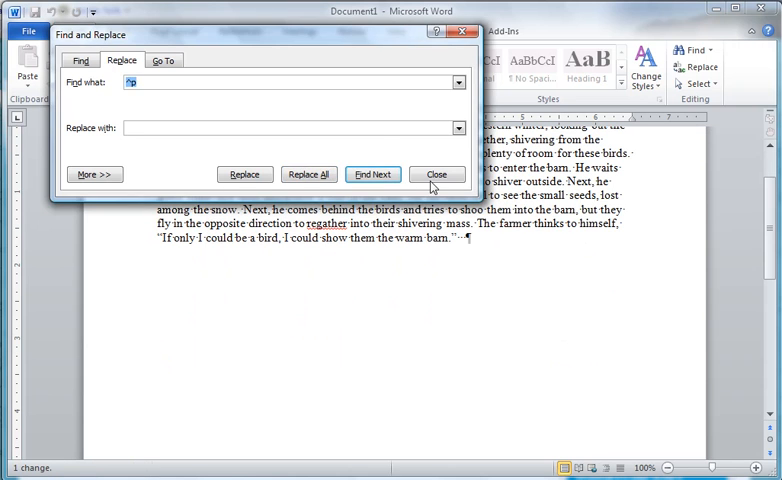
pyautogui.click(436, 174)
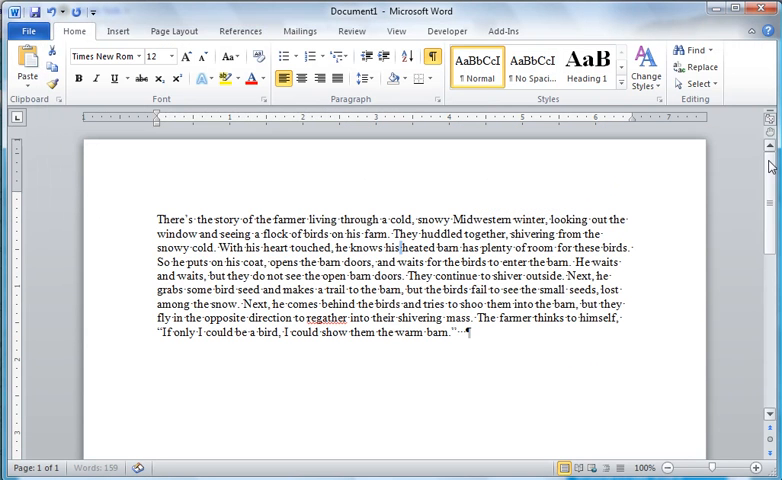